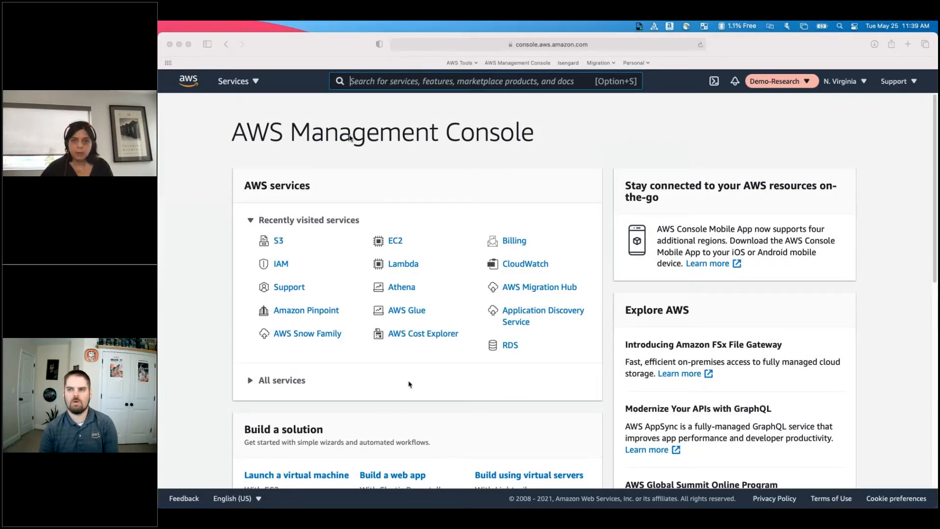
mouse_move(318, 125)
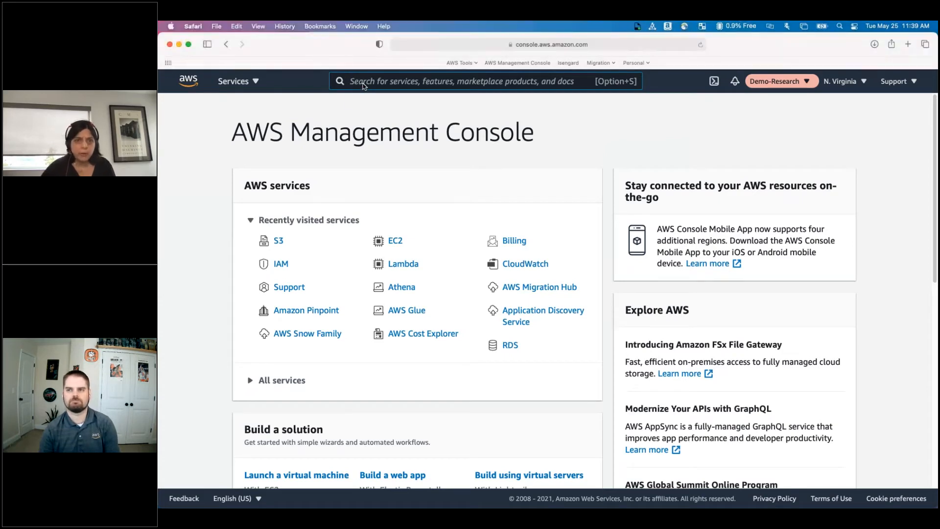
mouse_move(248, 273)
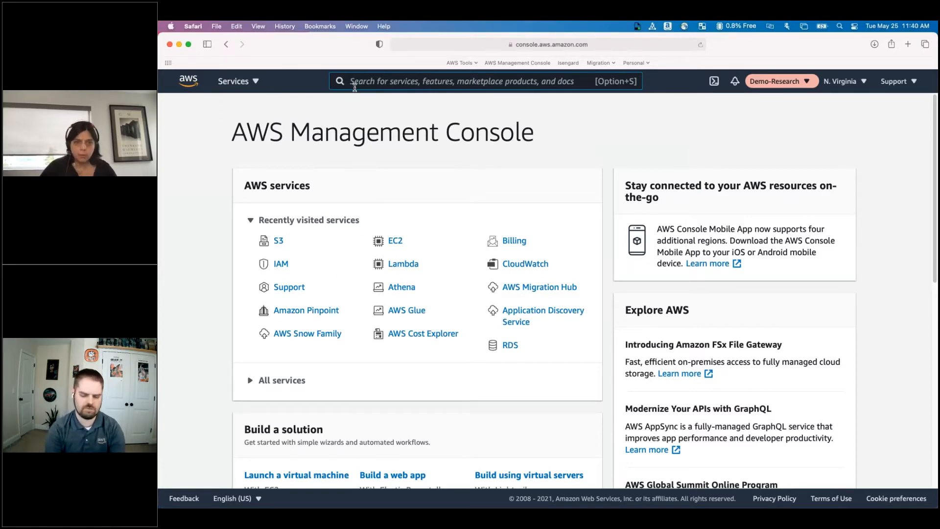
Step: Search the console for S3 and open the S3 service
type("S3")
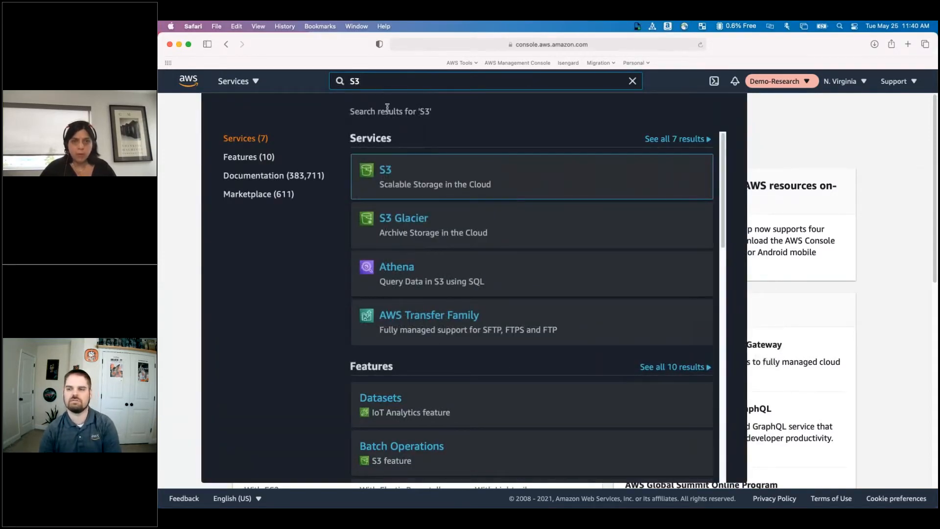
left_click(385, 170)
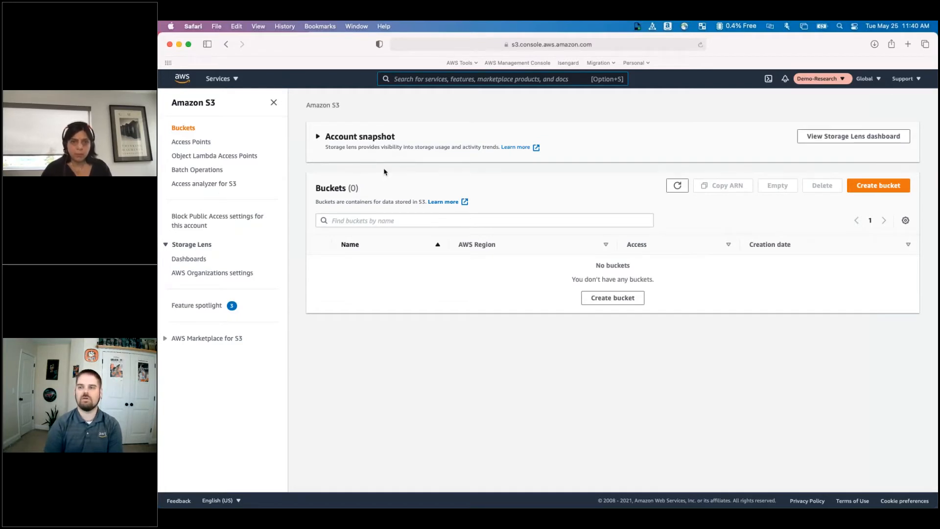
mouse_move(360, 296)
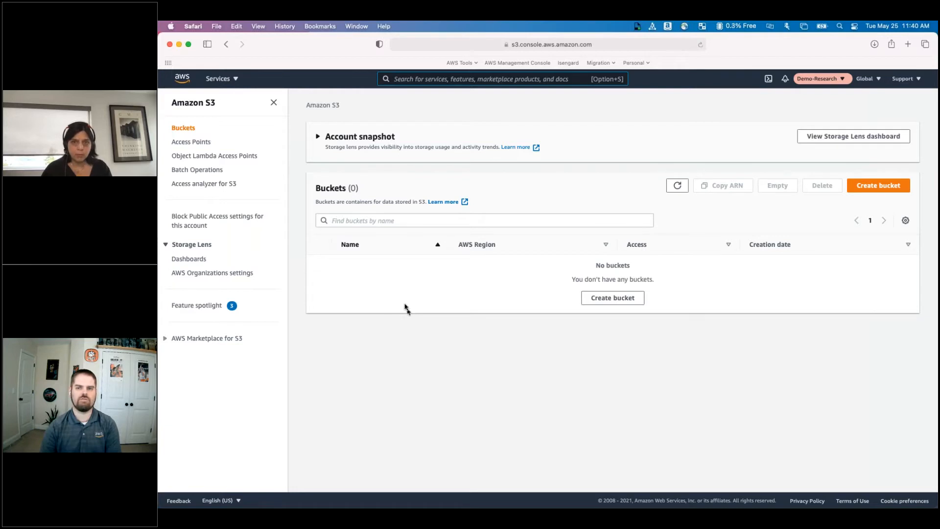
mouse_move(539, 310)
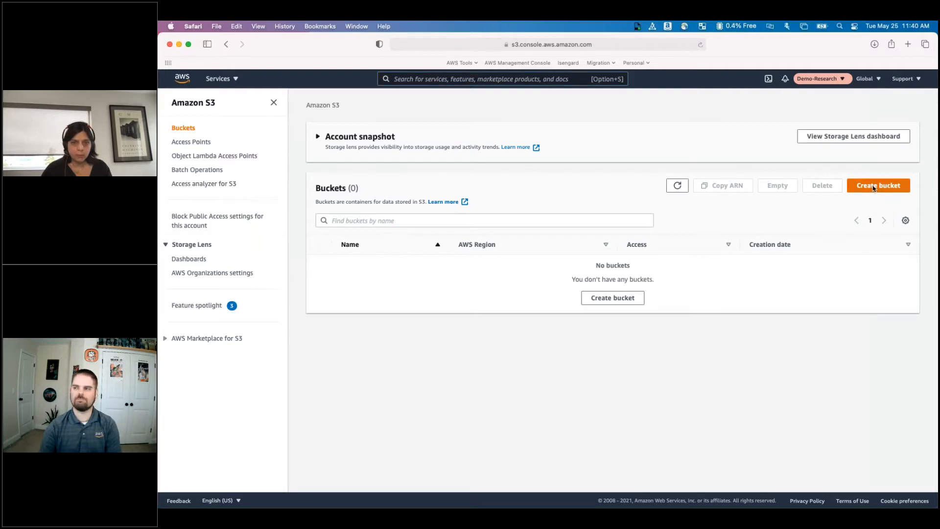
left_click(878, 185)
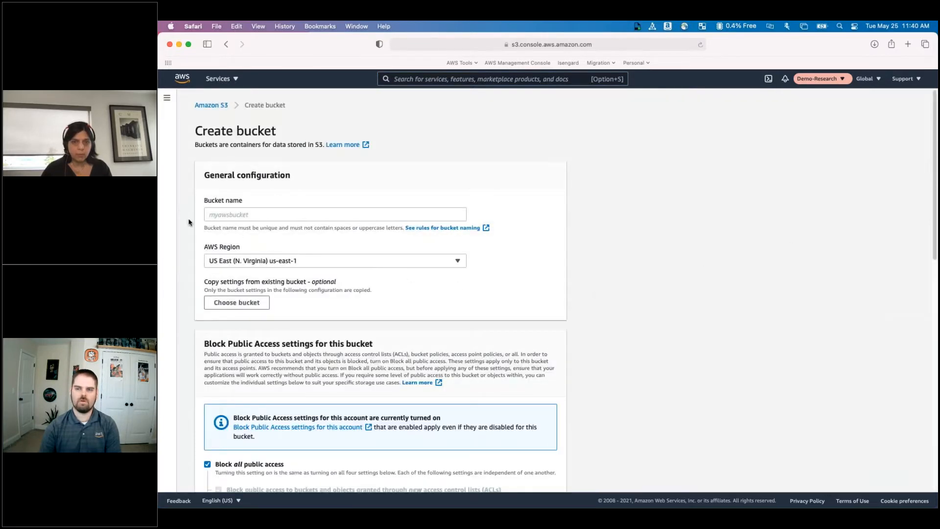
left_click(335, 214)
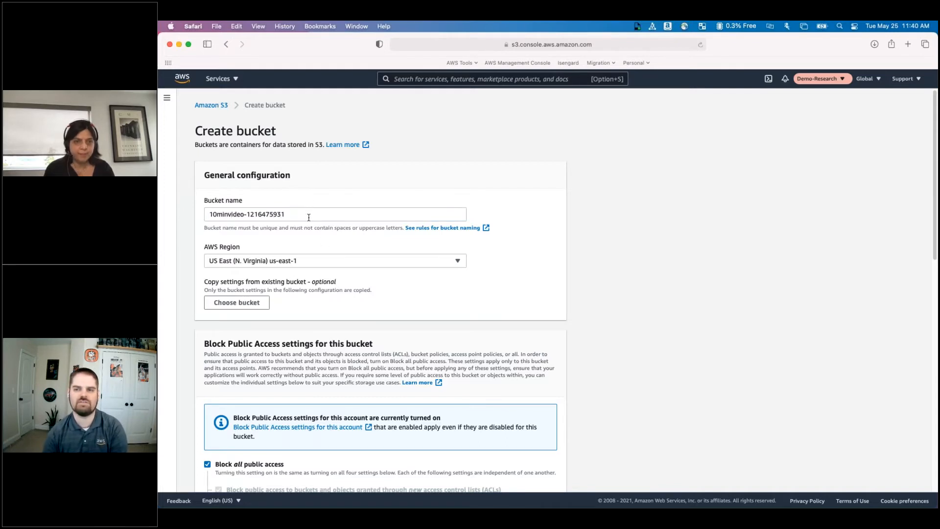
left_click(335, 213)
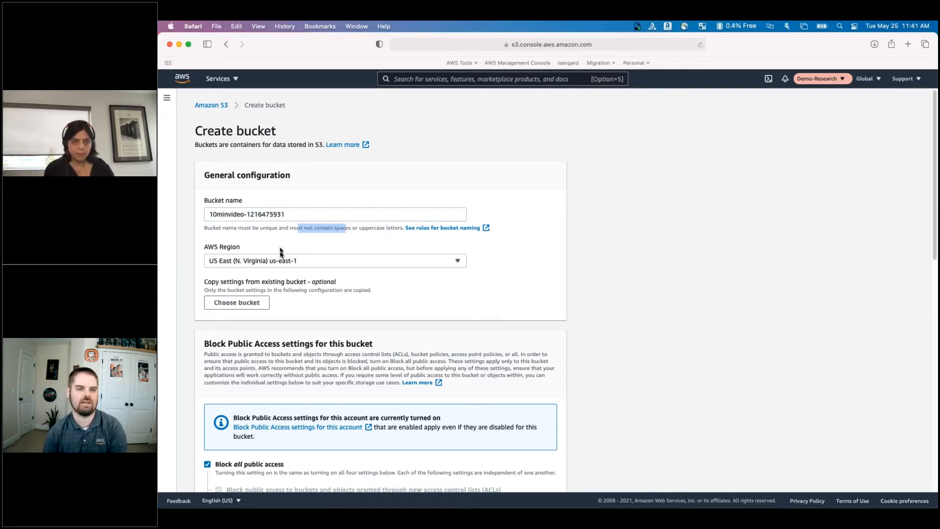
scroll("down", 3)
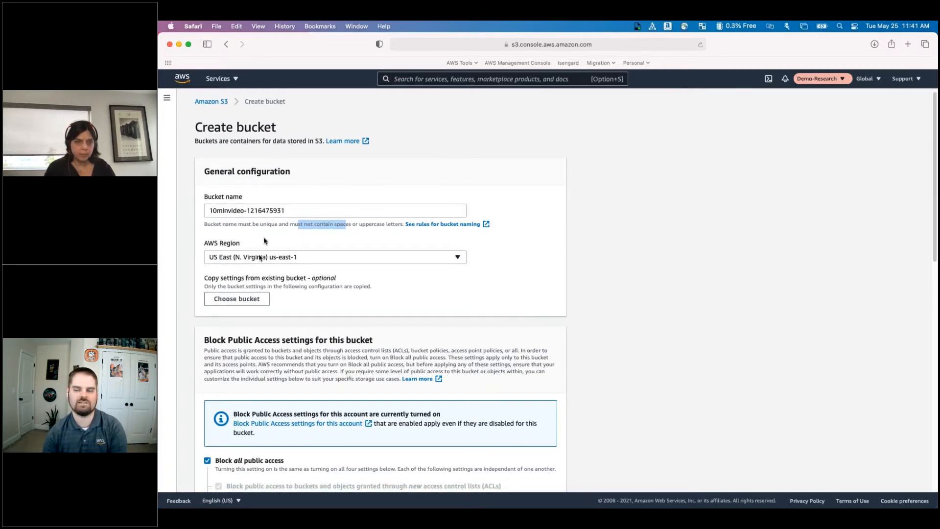
mouse_move(235, 265)
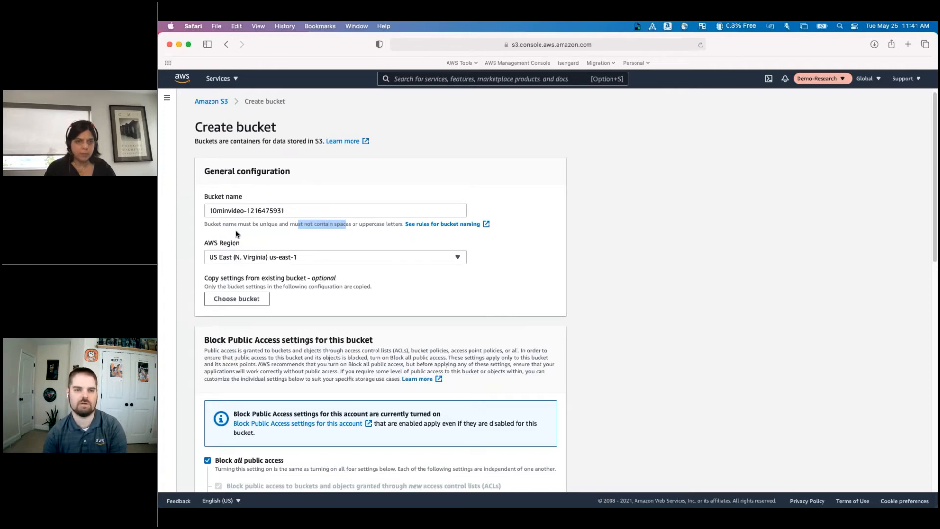
Step: Choose US East (Ohio) us-east-2 from the AWS Region list
left_click(334, 257)
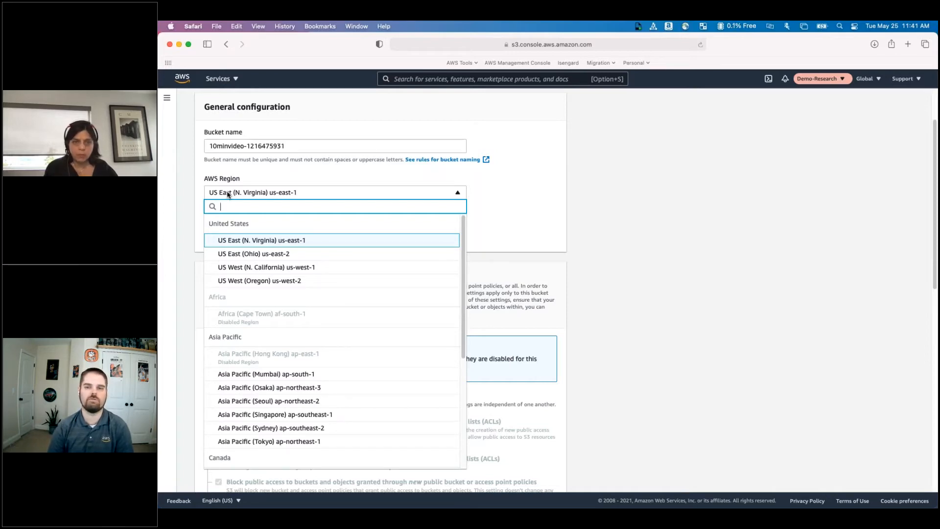
mouse_move(276, 261)
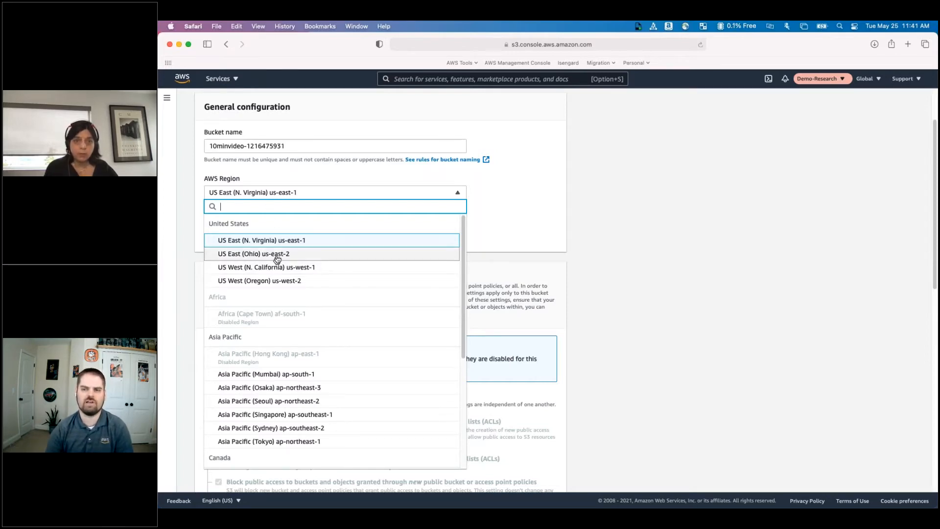
left_click(253, 253)
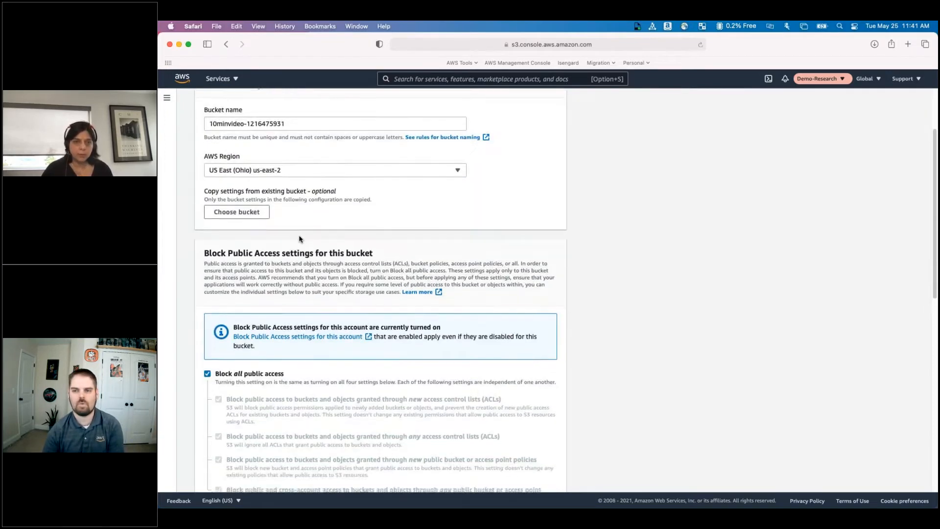
Step: Enable default SSE-S3 encryption and create the bucket
scroll("down", 3)
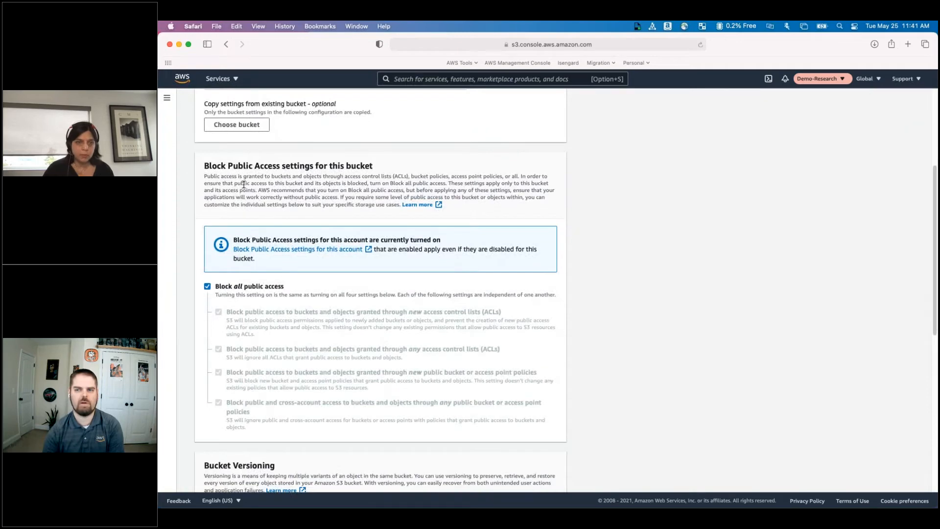
scroll("down", 3)
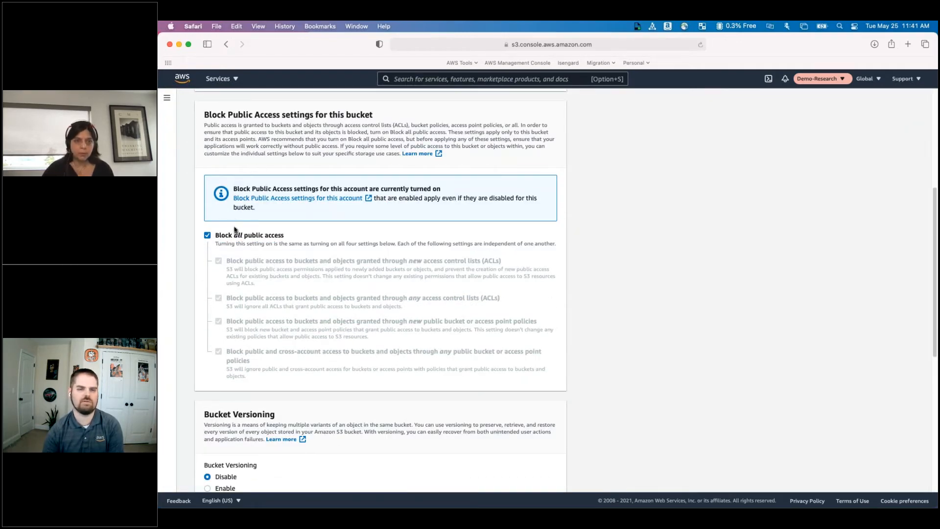
scroll("down", 3)
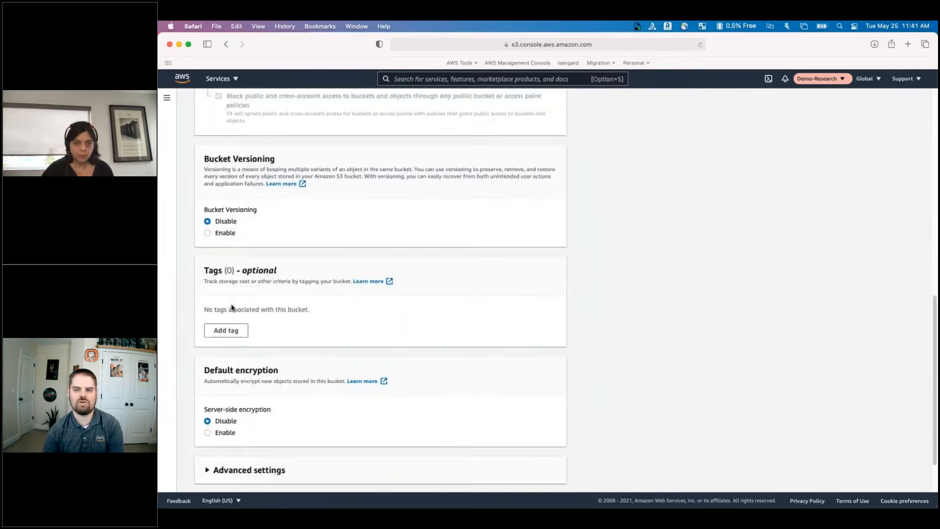
scroll("down", 3)
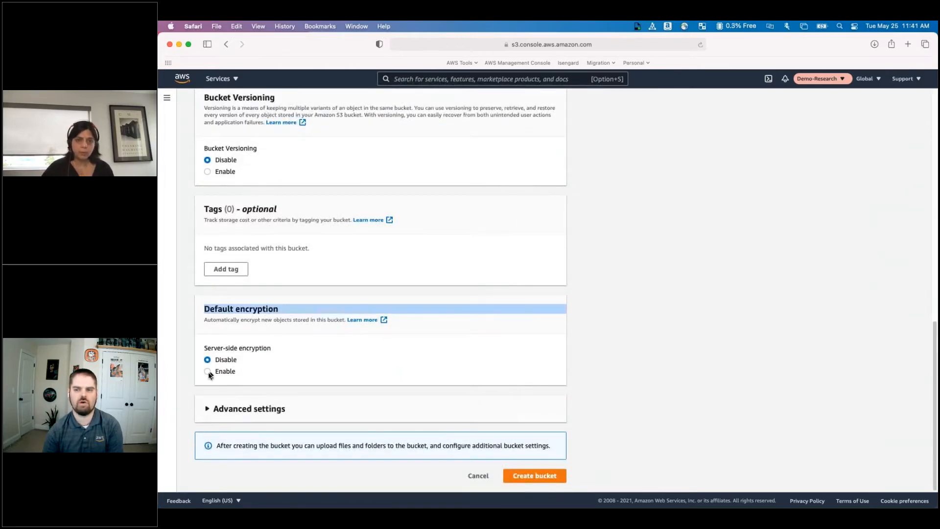
left_click(207, 371)
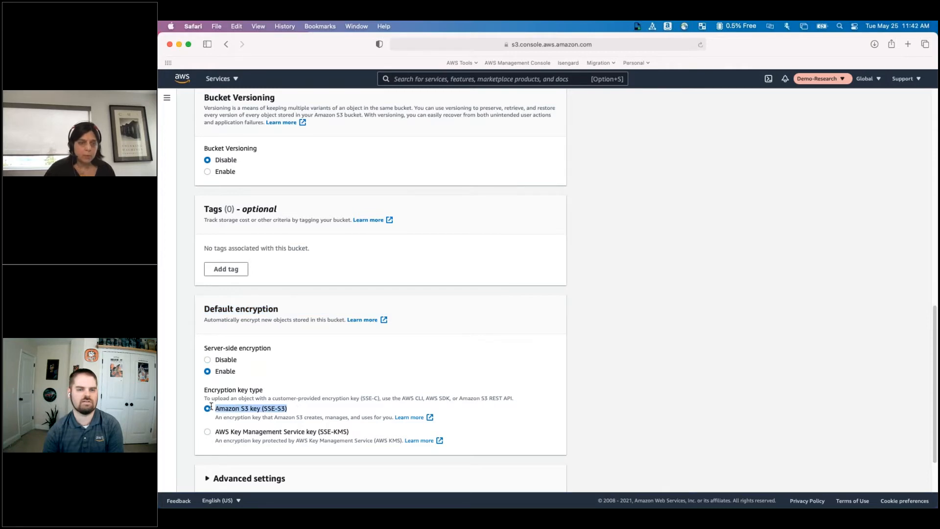
scroll("down", 3)
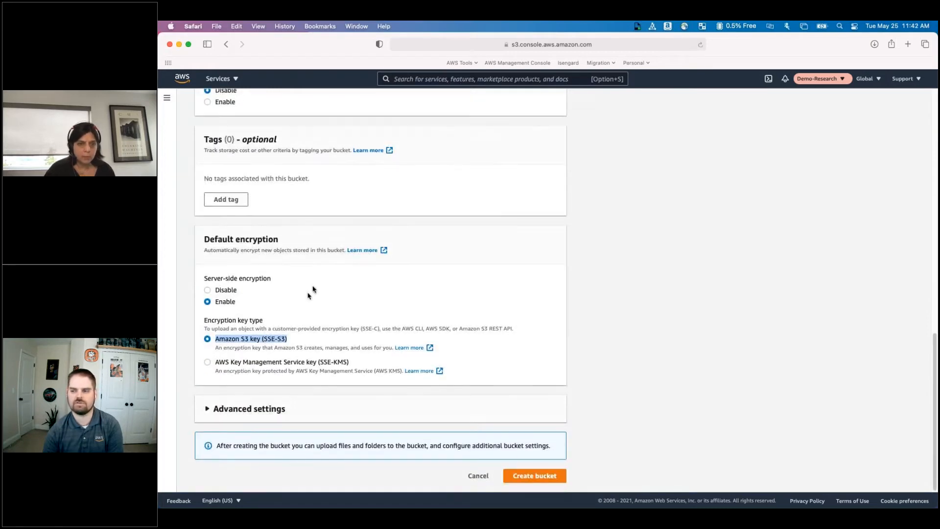
left_click(533, 475)
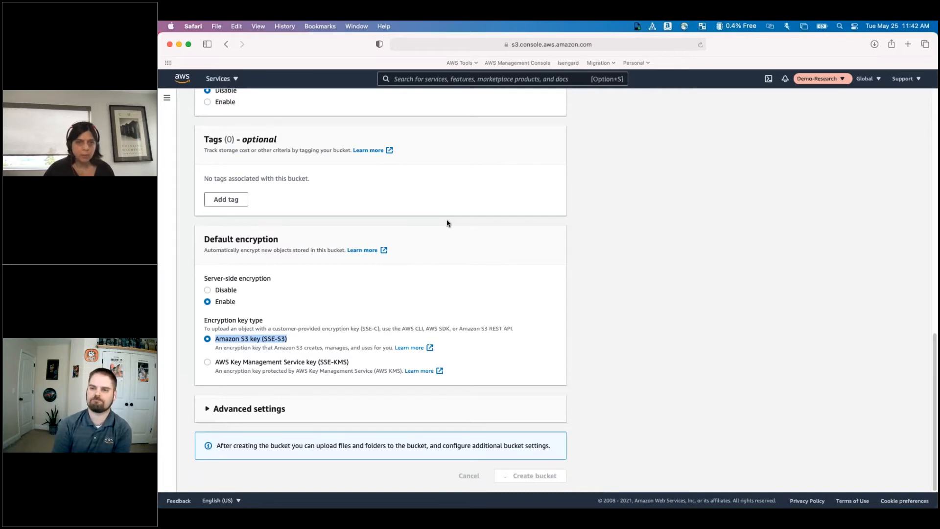
left_click(534, 475)
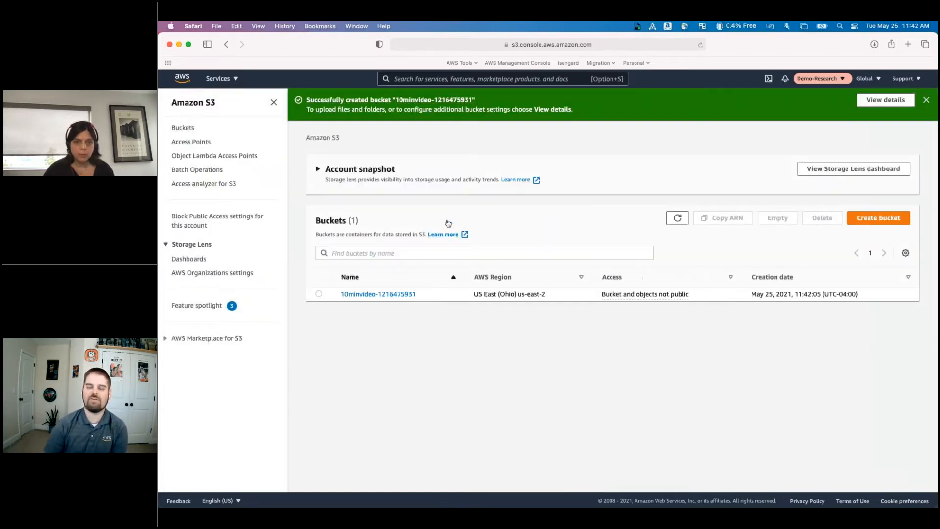
mouse_move(357, 304)
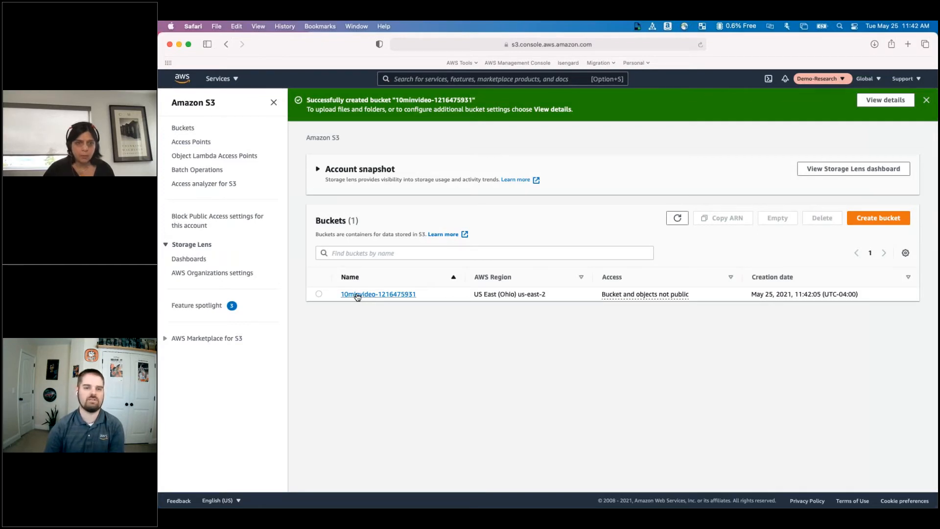
mouse_move(377, 300)
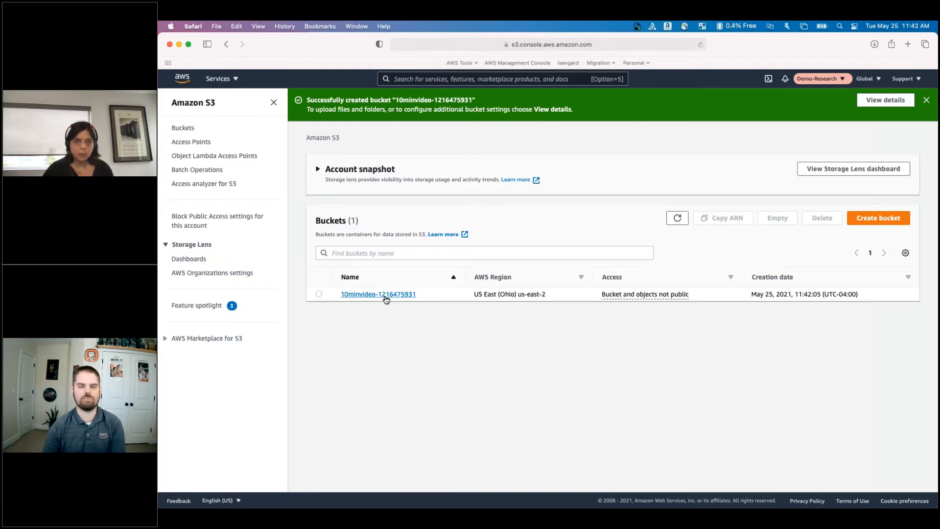
mouse_move(490, 297)
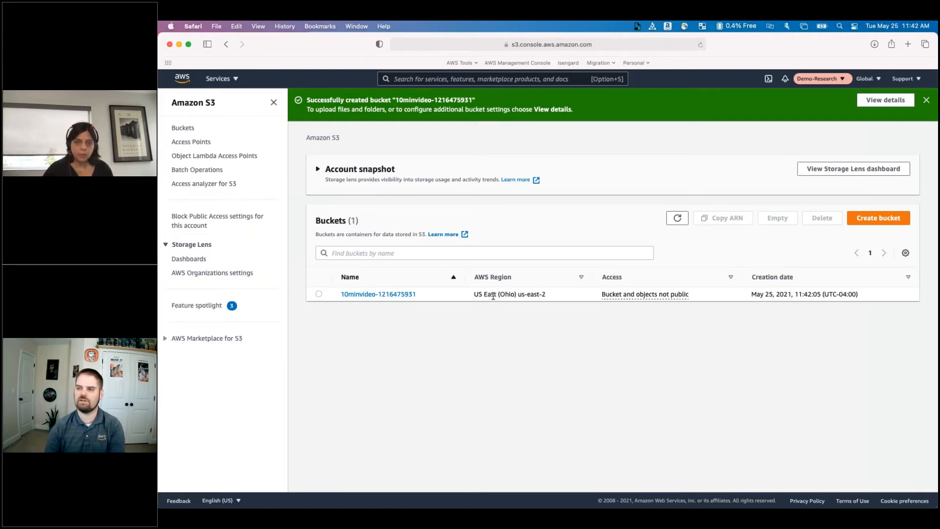
mouse_move(658, 302)
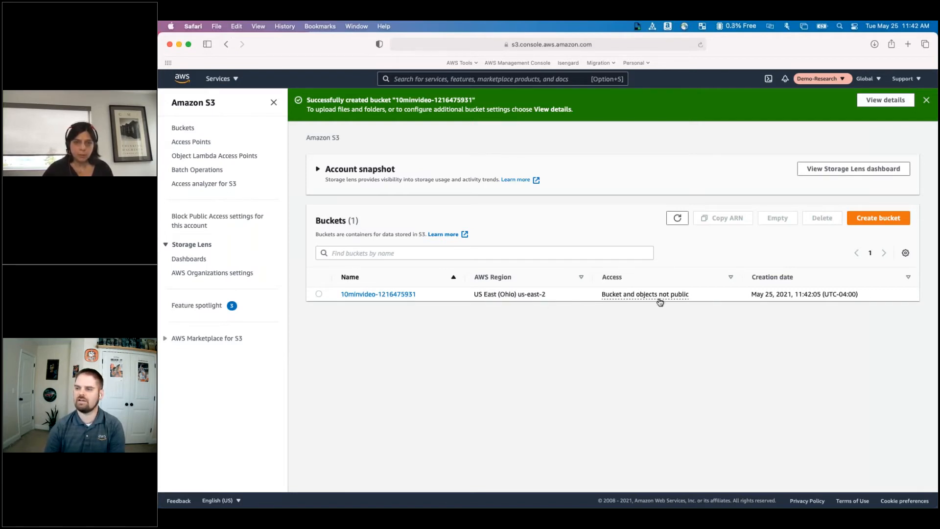
mouse_move(667, 304)
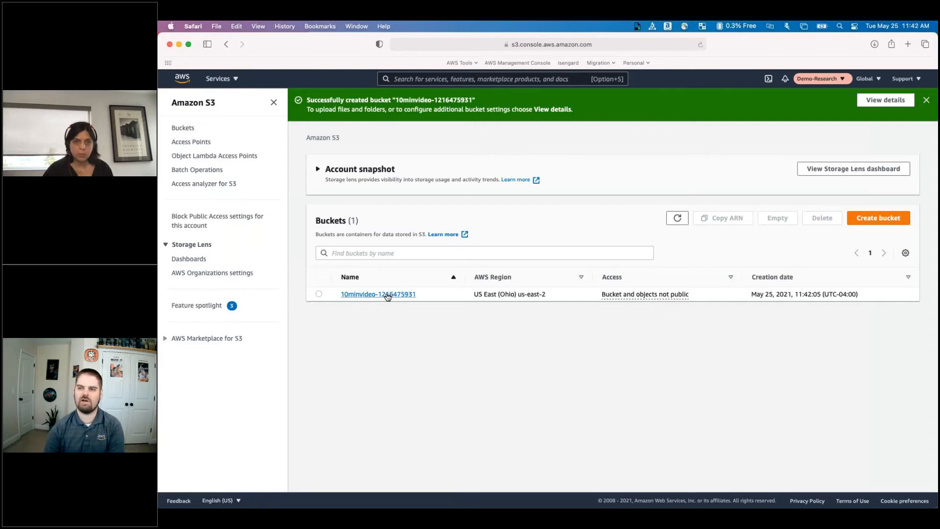
Step: Open the bucket, drag in Research_File.txt and upload it
left_click(378, 294)
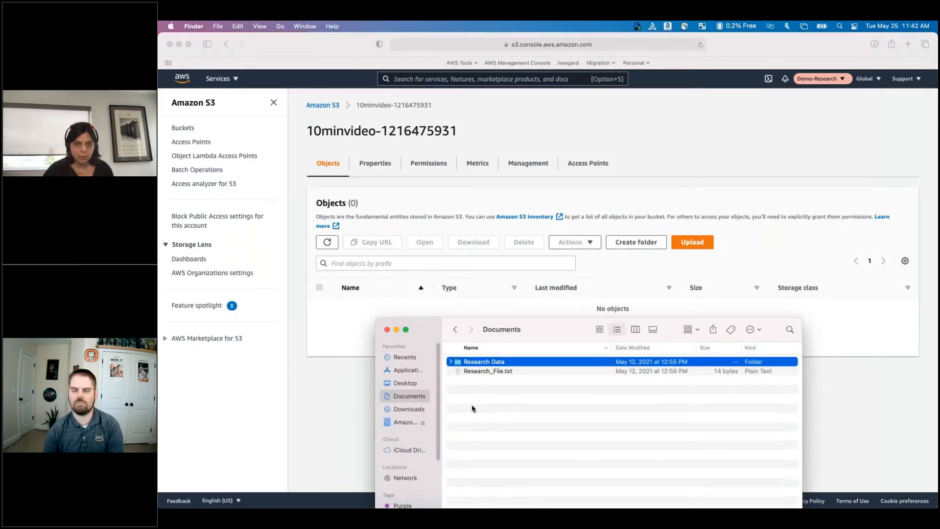
left_click(488, 370)
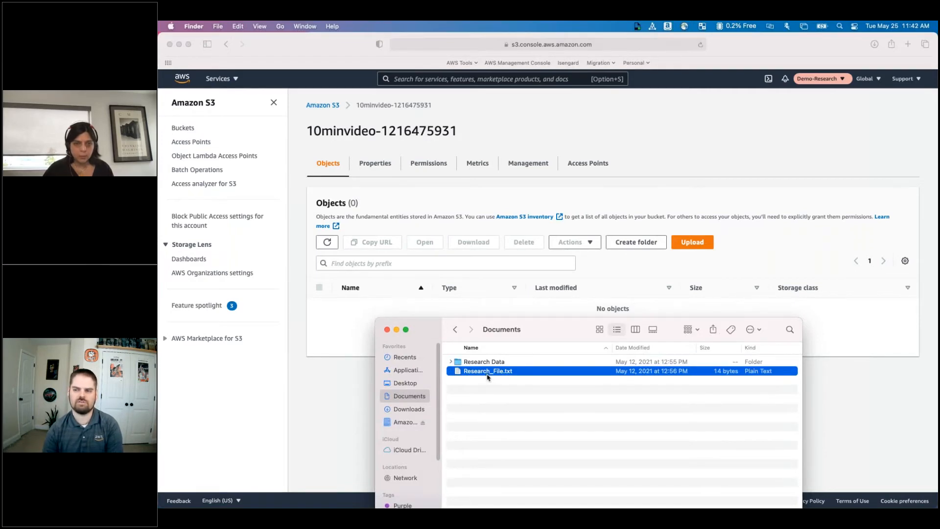
left_click_drag(487, 371, 473, 308)
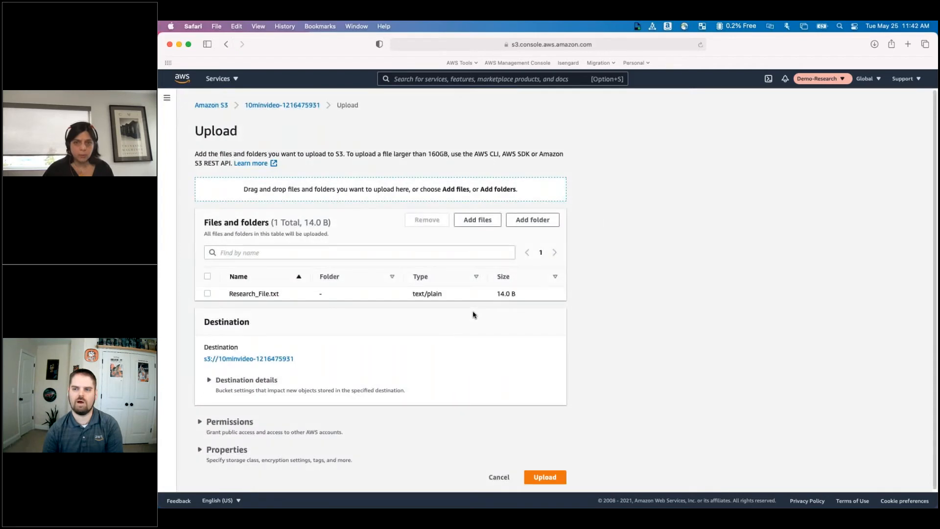
mouse_move(378, 329)
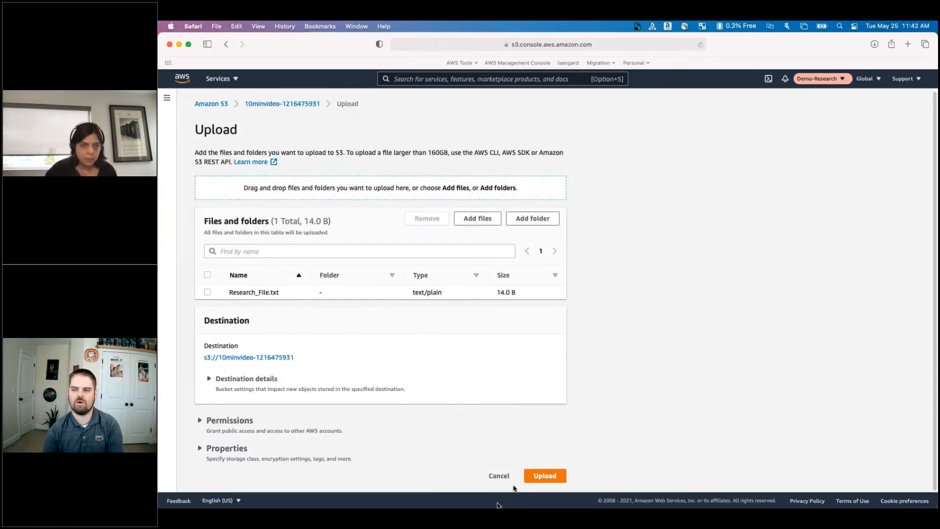
left_click(543, 475)
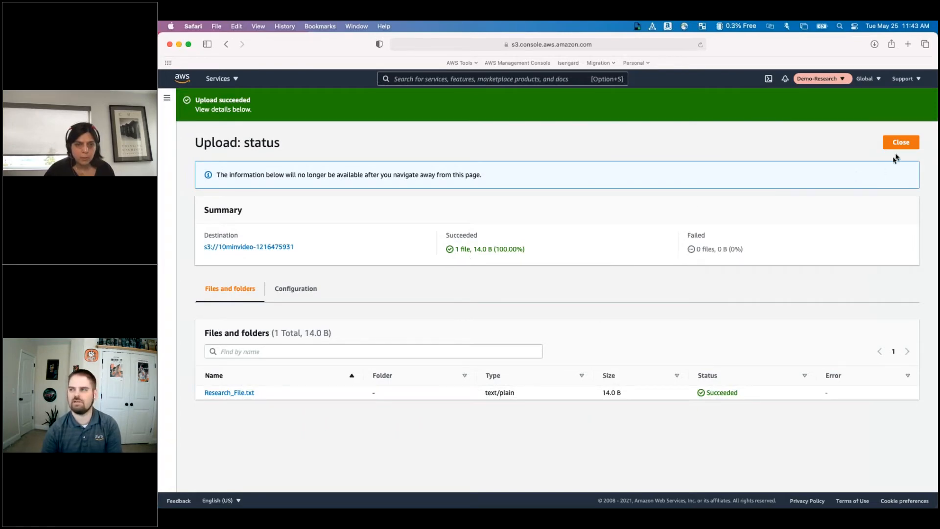
Step: Open Research_File.txt's object page and check its SSE-S3 encryption settings
left_click(900, 142)
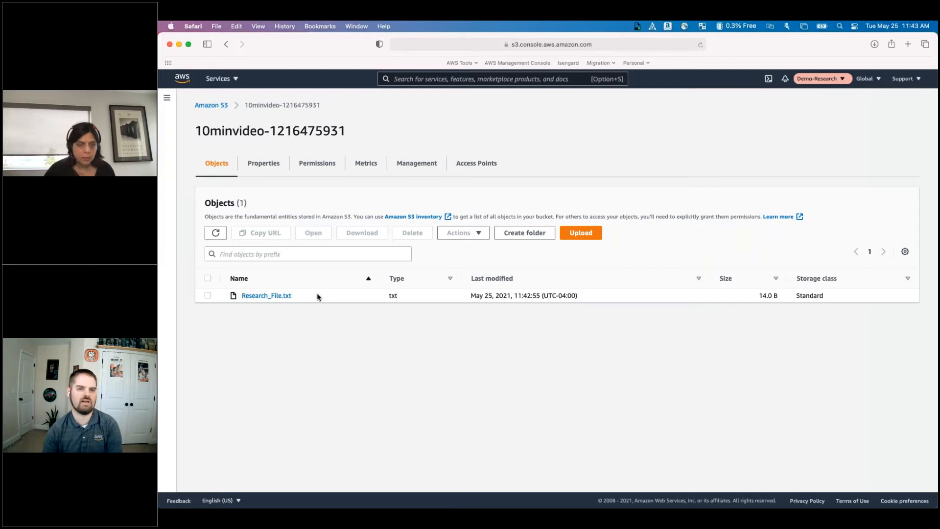
mouse_move(320, 309)
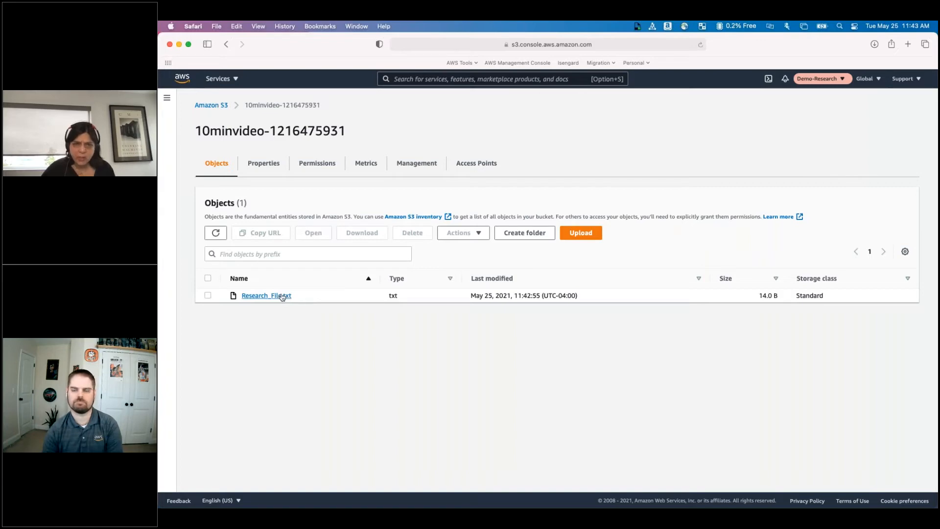
left_click(266, 294)
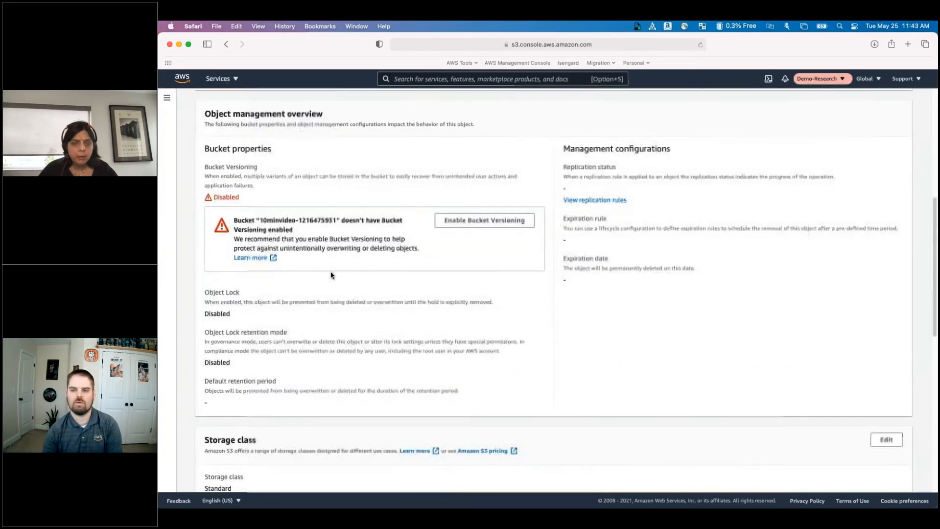
scroll("down", 3)
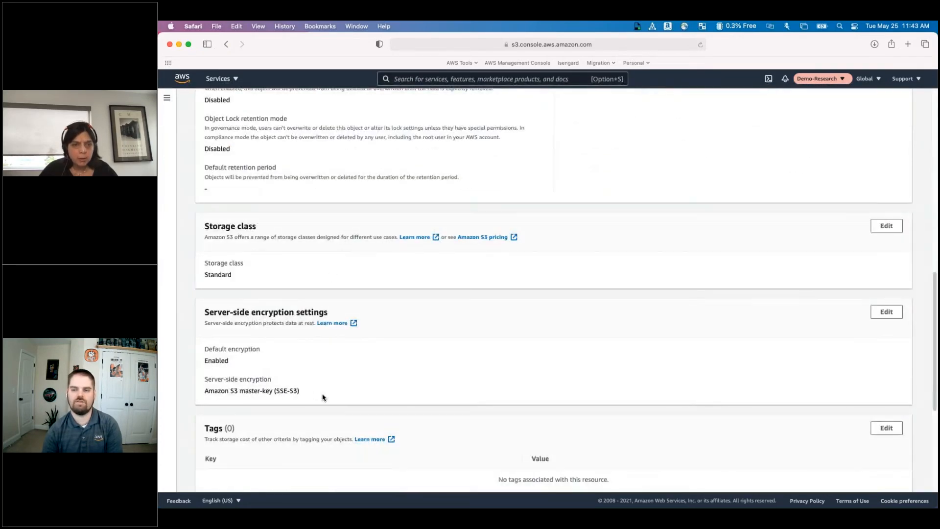
left_click_drag(205, 348, 300, 390)
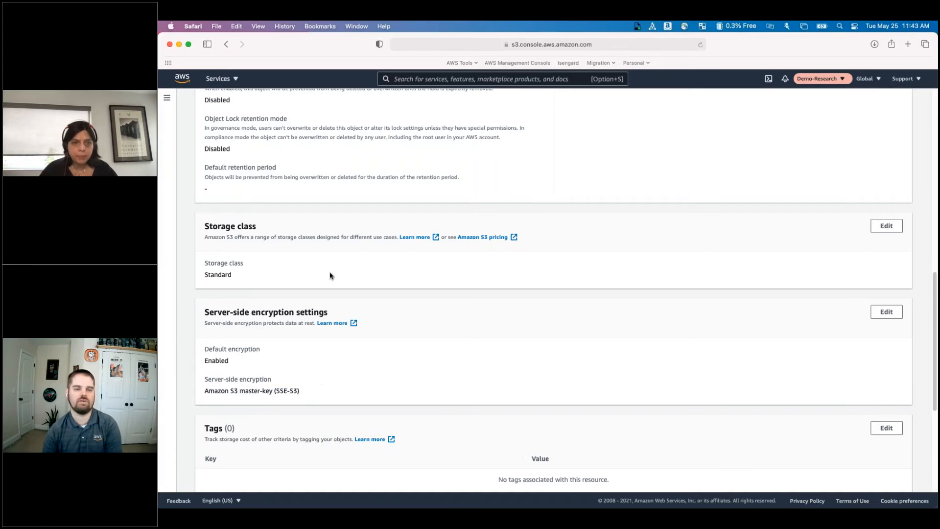
scroll("down", 3)
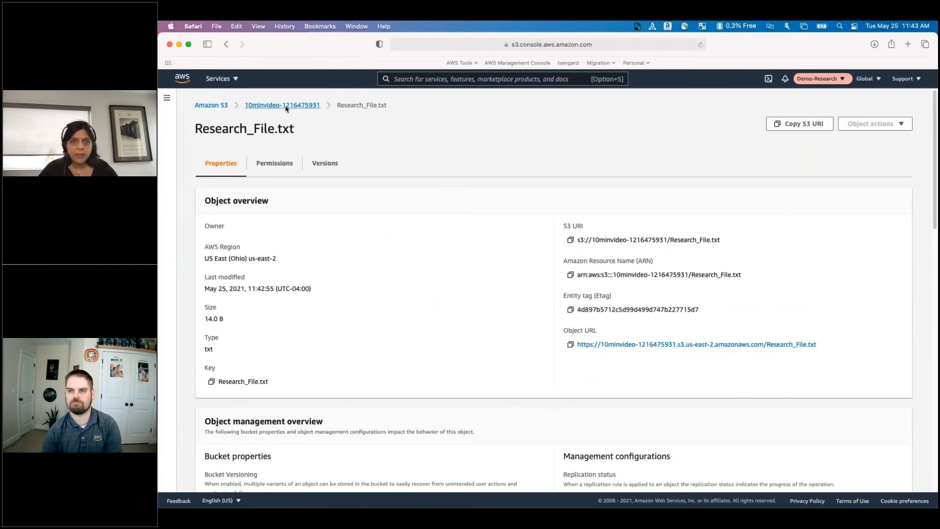
Step: Return to the bucket's object list, then show Cyberduck's saved S3 bookmark
left_click(282, 105)
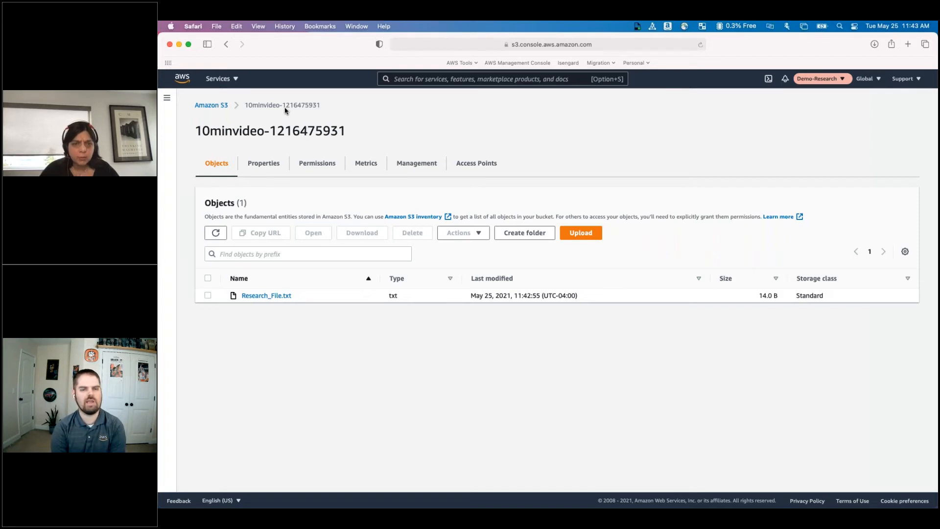
mouse_move(273, 65)
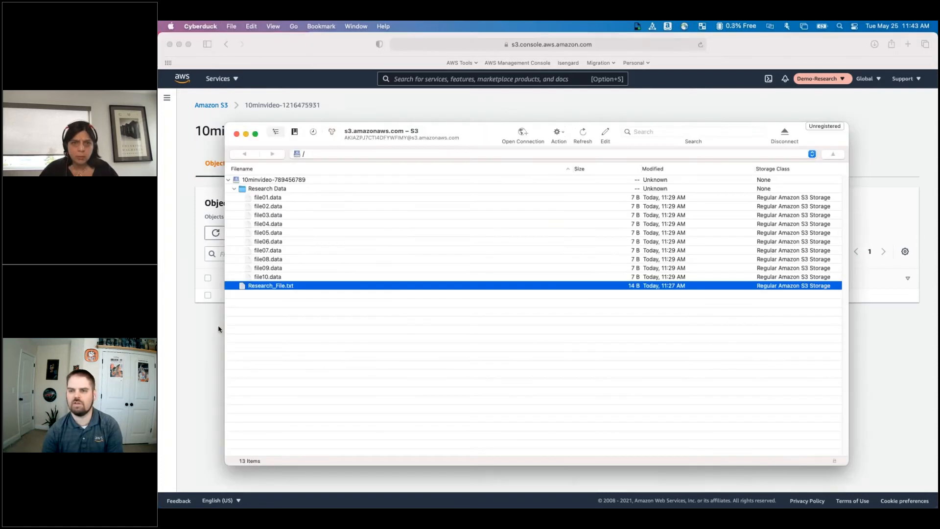
left_click(294, 133)
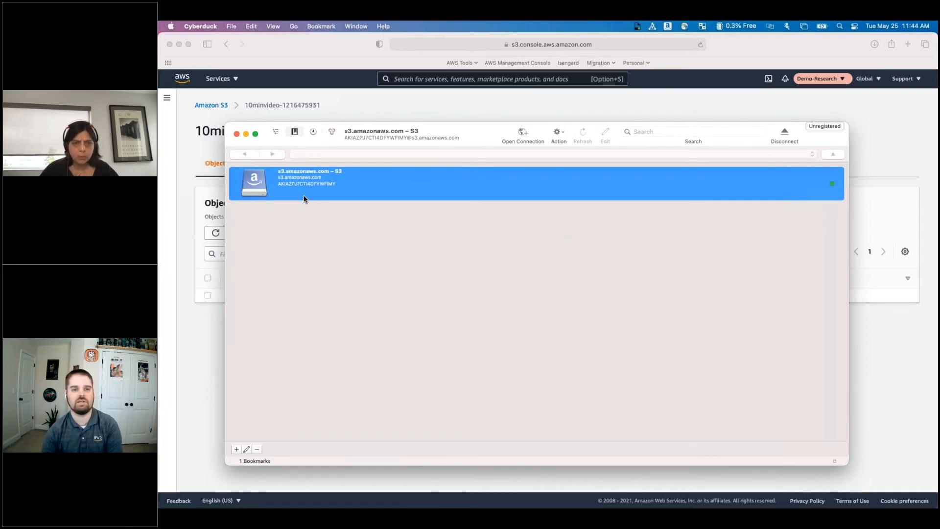
mouse_move(314, 189)
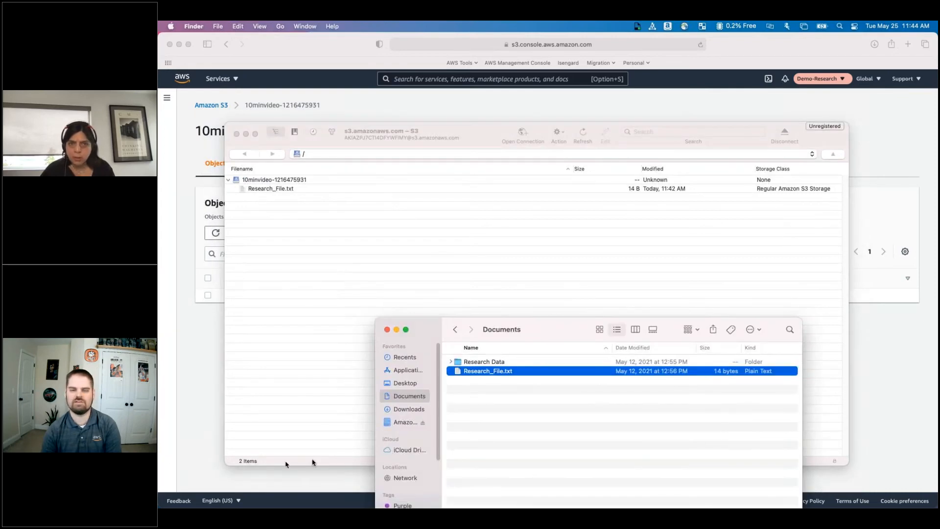
Step: Drag the Research Data folder from Documents into the bucket in Cyberduck
left_click(483, 362)
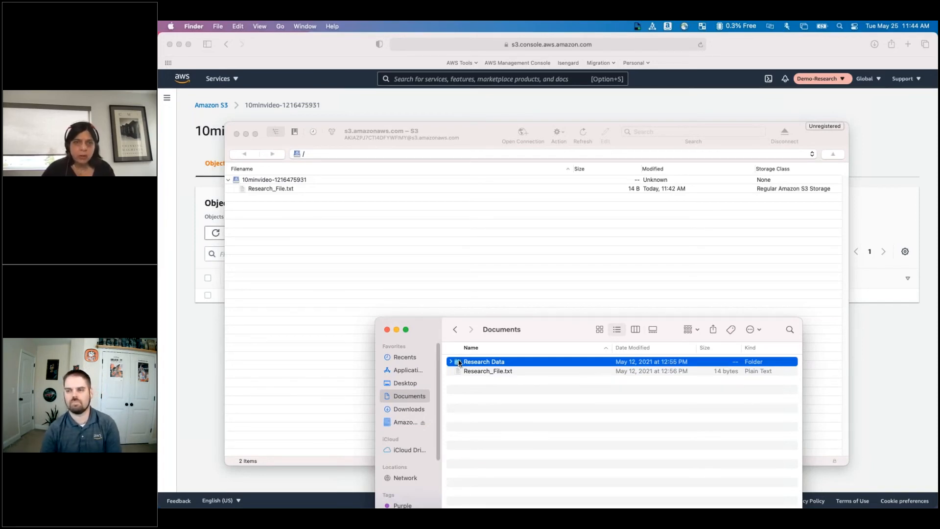
left_click_drag(484, 361, 288, 192)
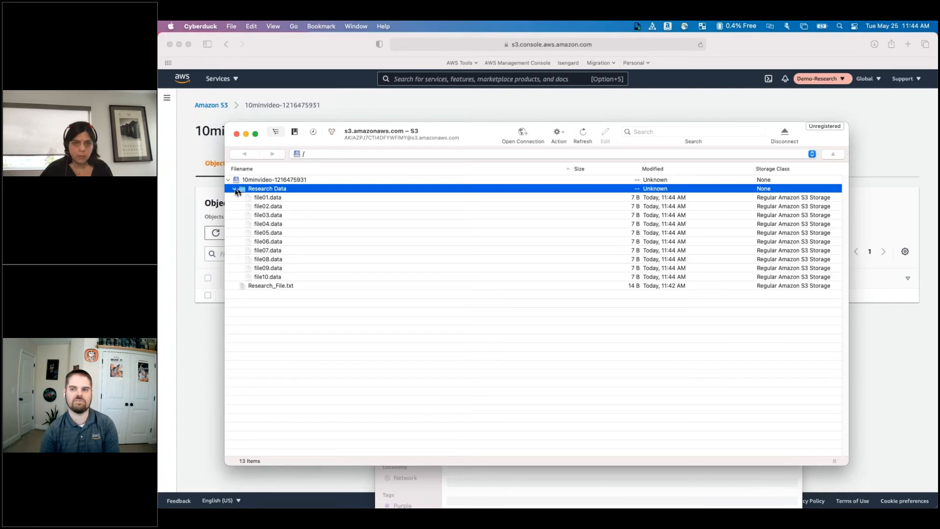
left_click(234, 188)
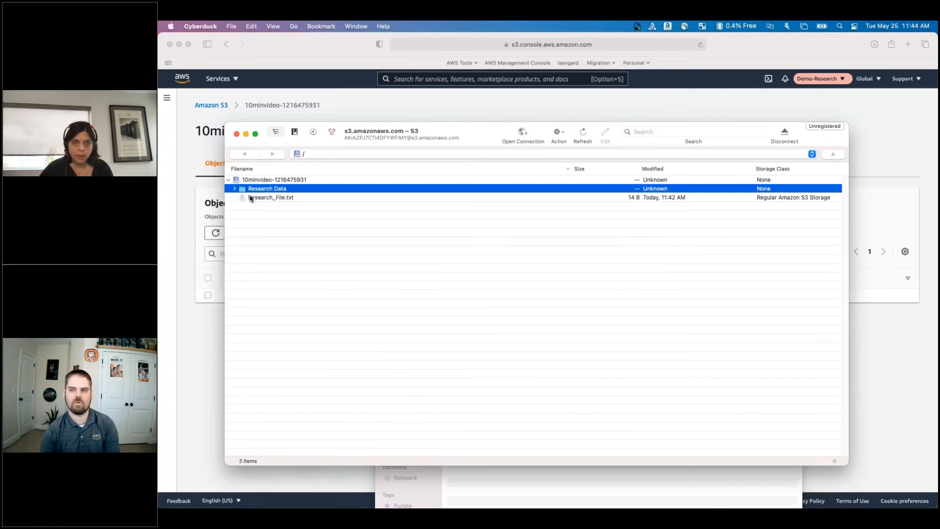
Step: Right-click Research_File.txt to reach its Copy URL options
right_click(271, 197)
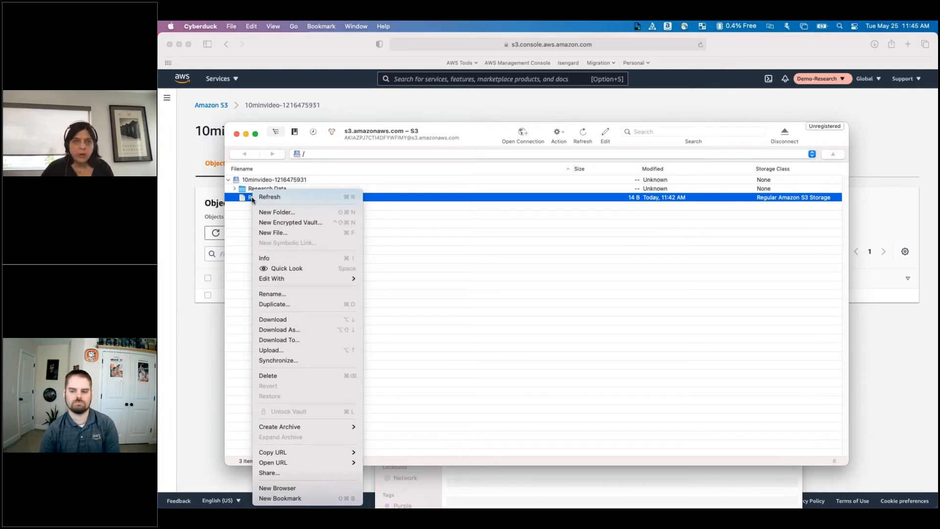
mouse_move(293, 360)
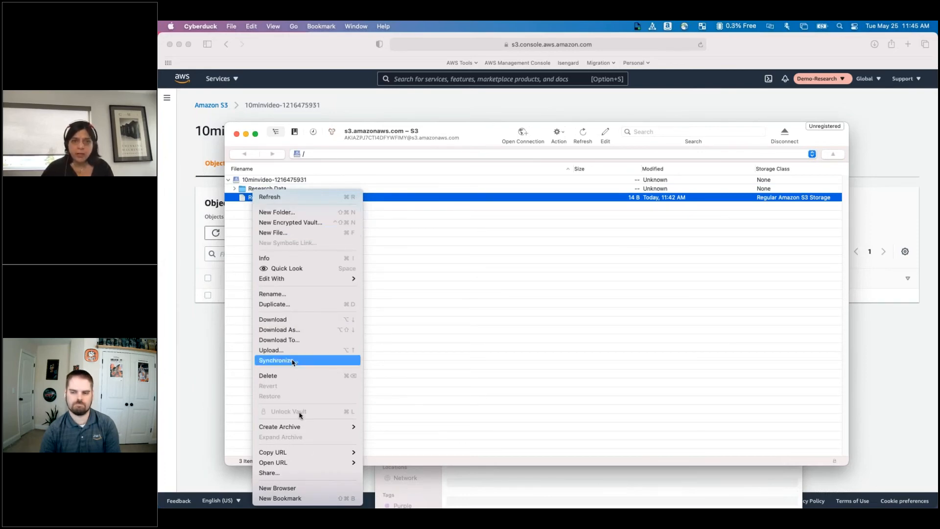
mouse_move(307, 452)
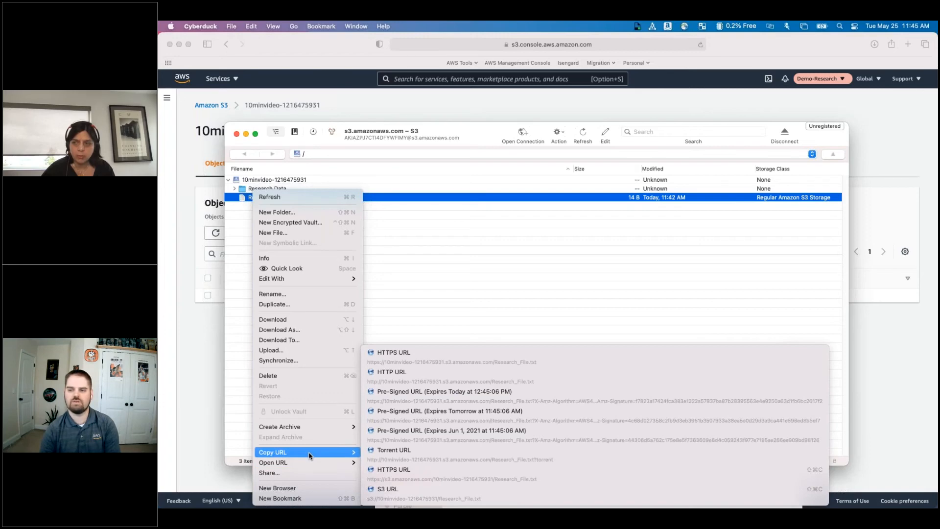
mouse_move(411, 449)
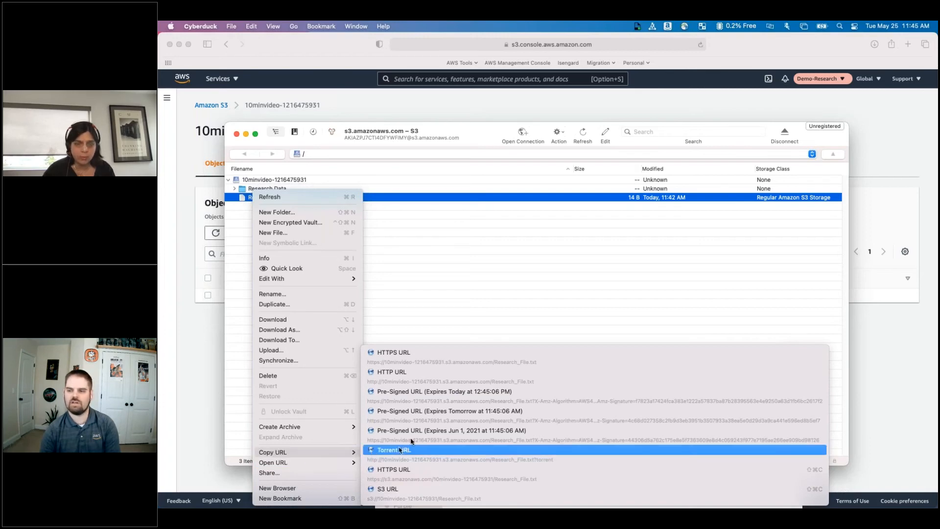
mouse_move(431, 430)
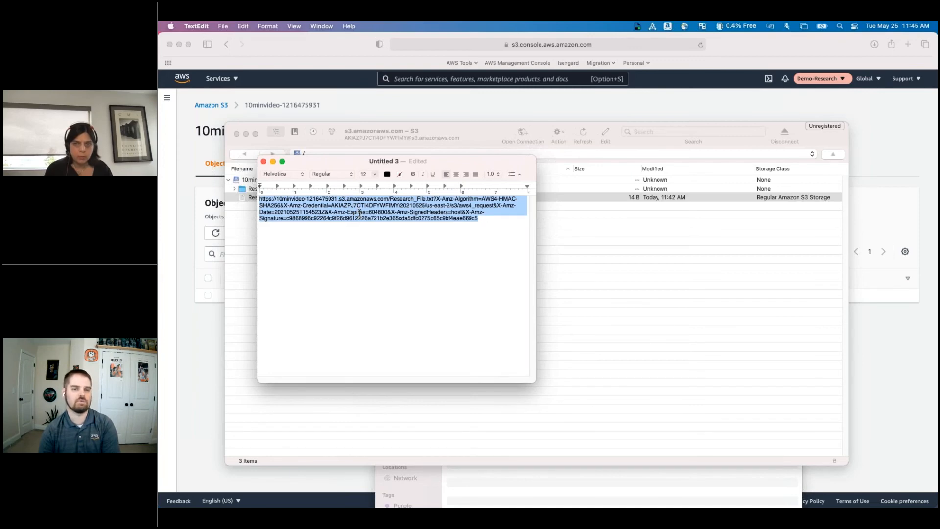
mouse_move(364, 237)
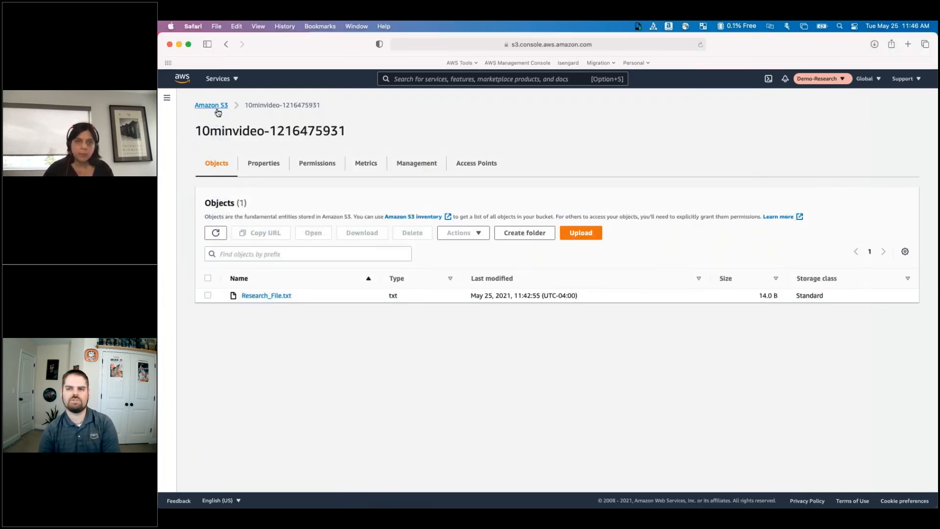
left_click(211, 105)
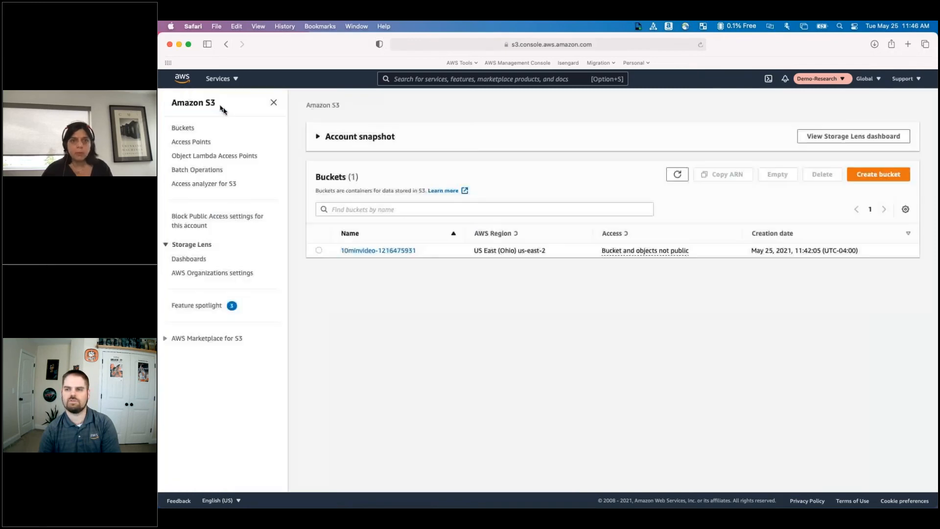
left_click(318, 136)
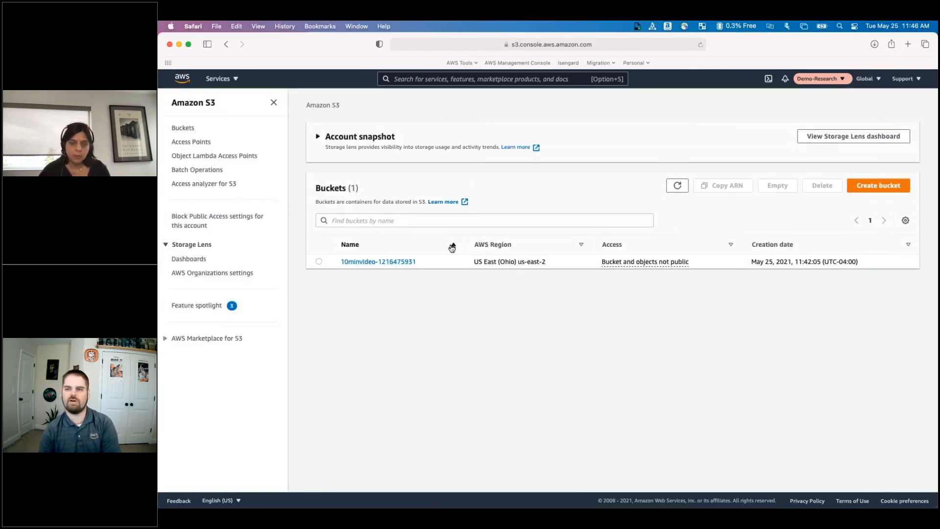
left_click(350, 244)
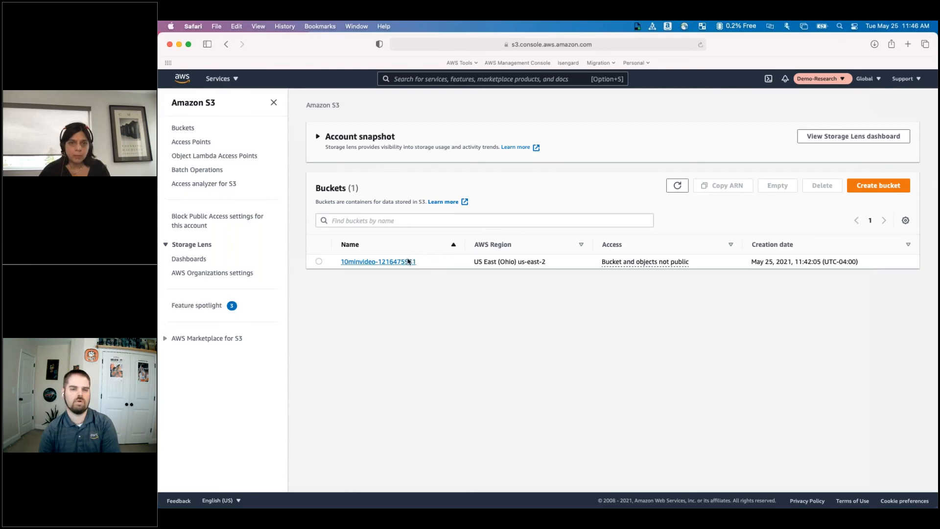
left_click(378, 262)
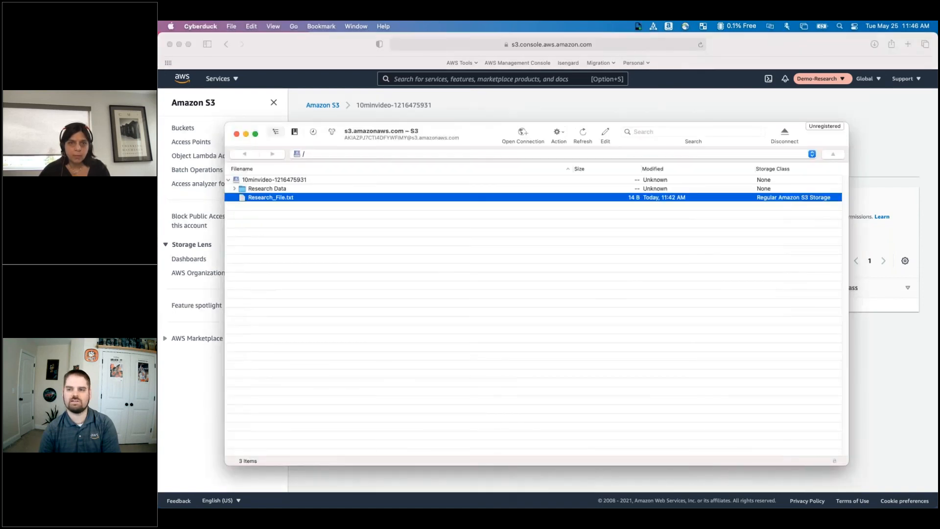
mouse_move(276, 217)
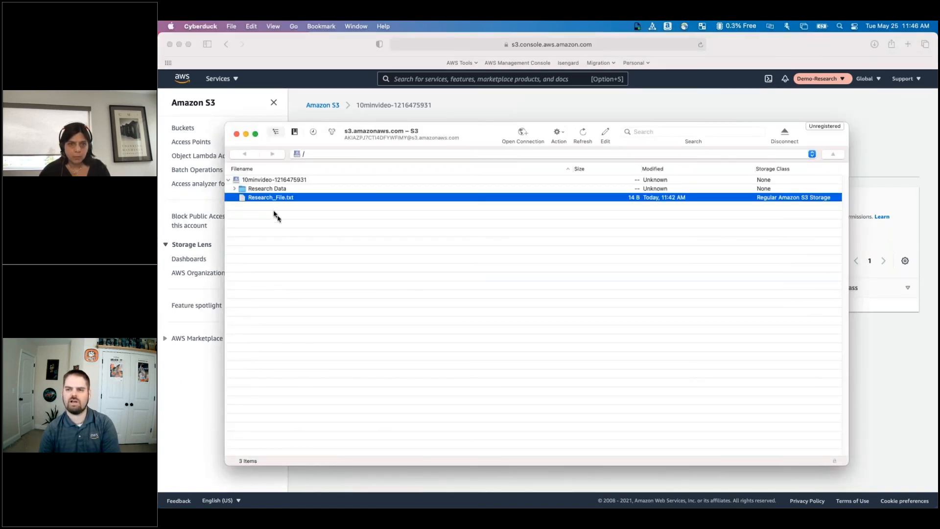
mouse_move(274, 216)
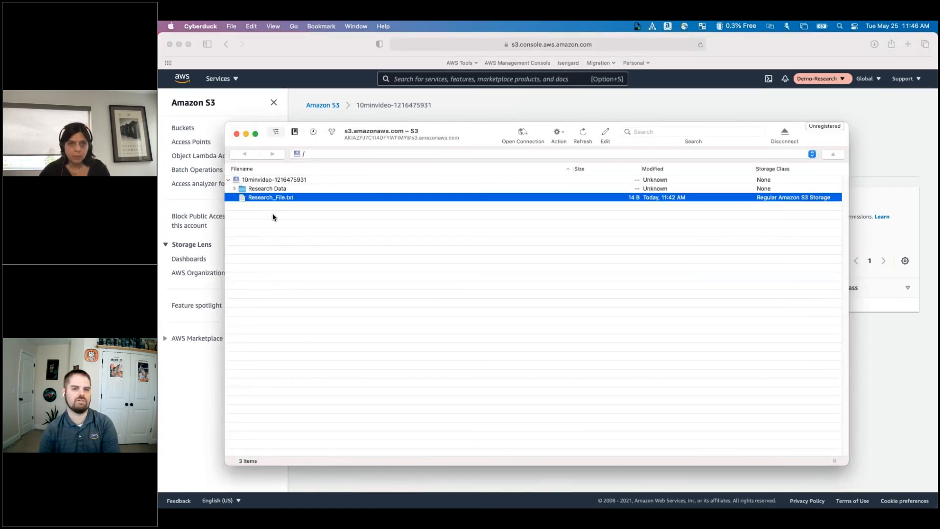